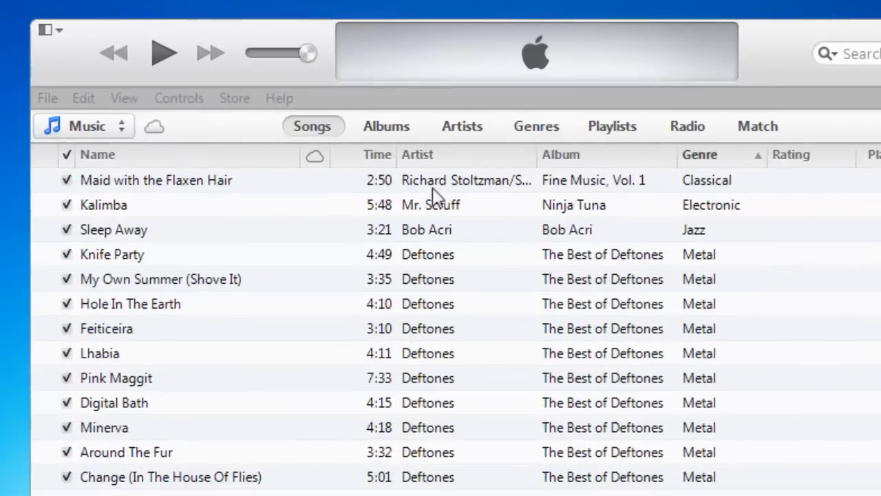
- Start a check for newer iTunes versions from the Help menu
{"action": "left_click", "coordinate": [278, 98]}
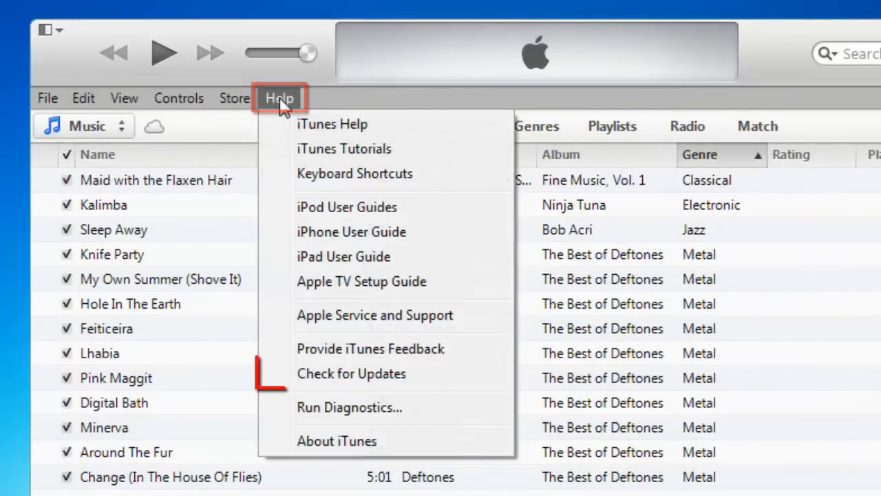
{"action": "left_click", "coordinate": [351, 373]}
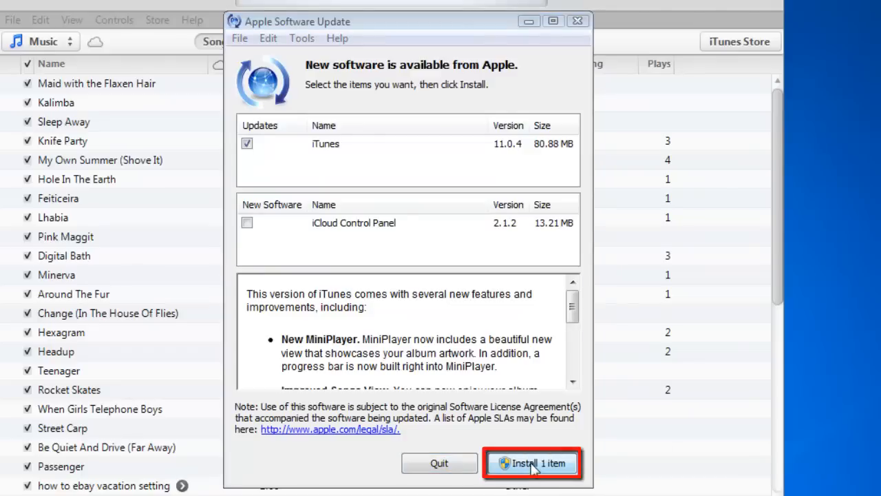
- Install only the ticked iTunes 11.0.4 update, leaving iCloud Control Panel out
{"action": "left_click", "coordinate": [532, 462]}
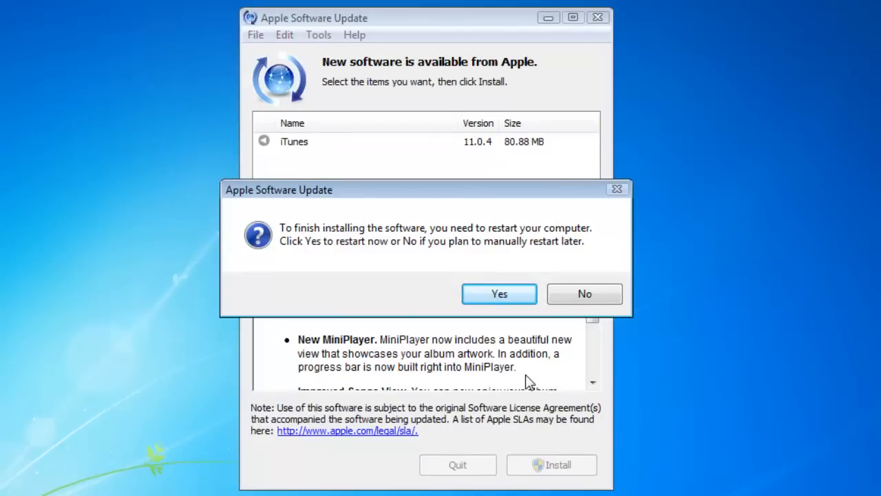
{"action": "mouse_move", "coordinate": [540, 382]}
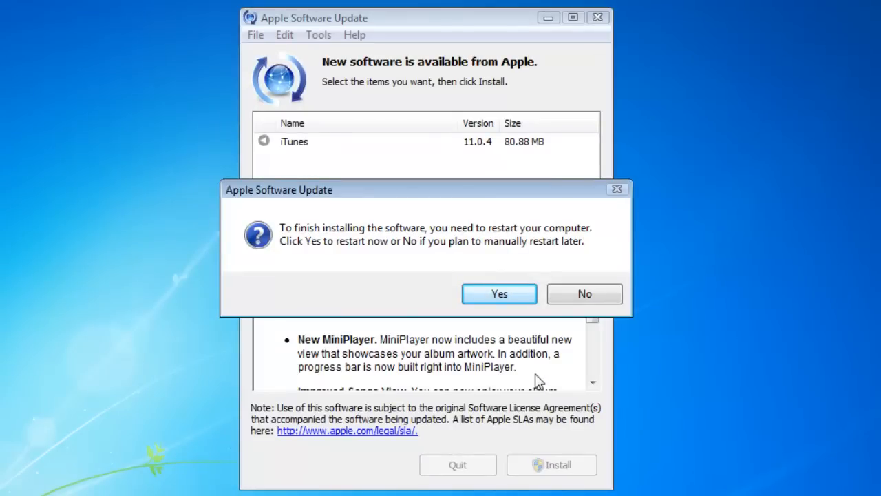
- Answer No to the restart prompt so the computer restarts manually later
{"action": "left_click", "coordinate": [498, 294]}
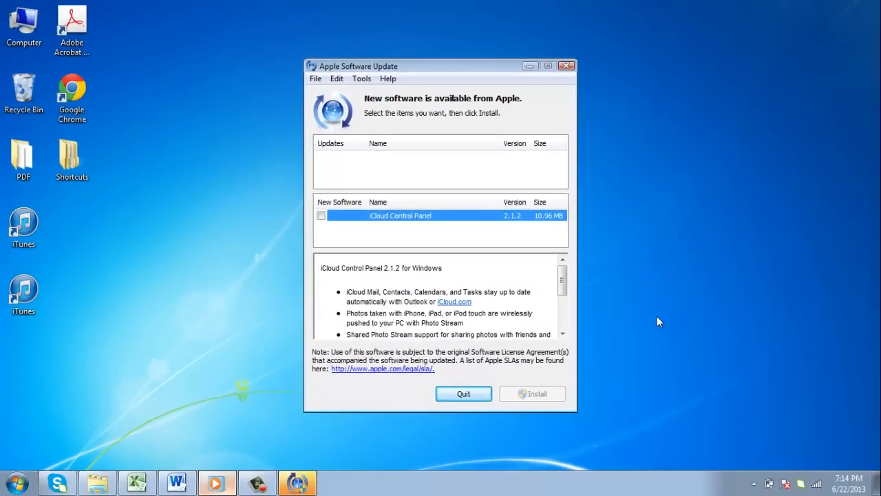
- Quit Apple Software Update without installing iCloud Control Panel, returning to the desktop
{"action": "left_click", "coordinate": [463, 394]}
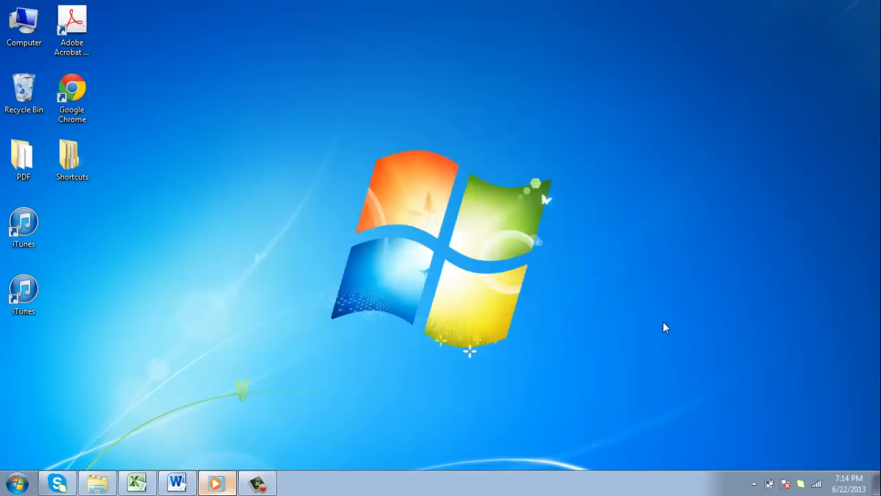